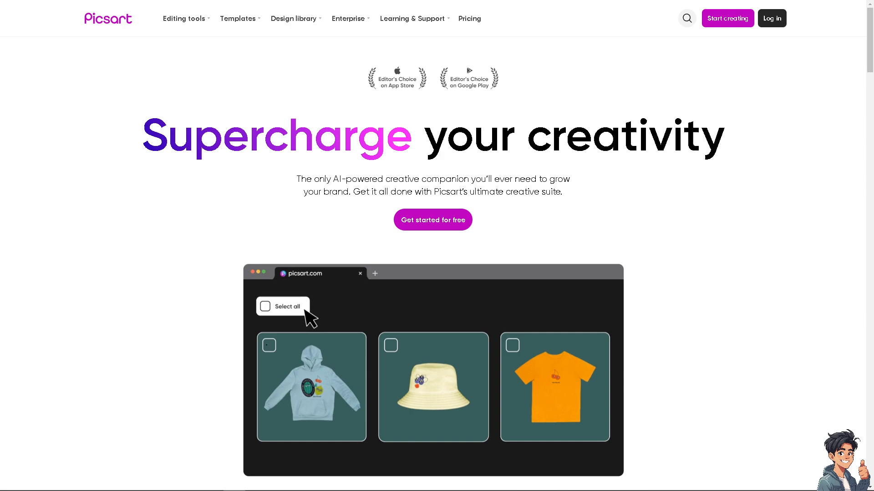
- Scroll the Picsart homepage down to the 'Design for every purpose' templates section
left_click(265, 305)
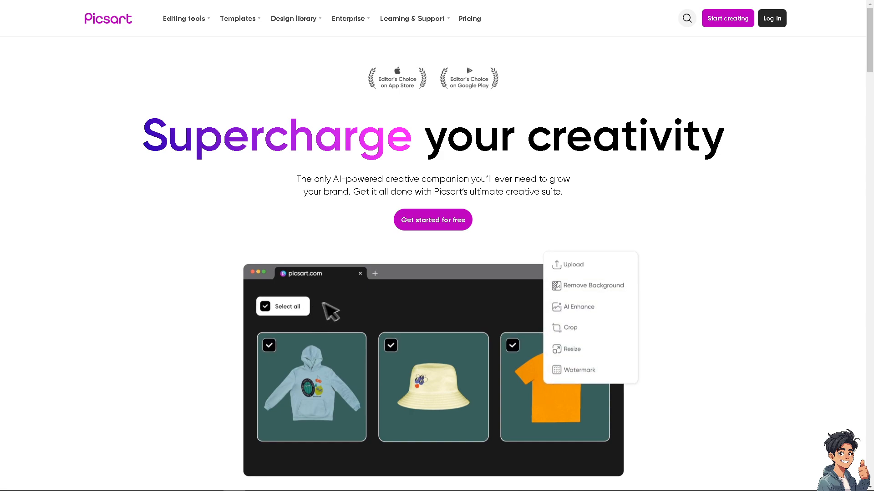
left_click(592, 285)
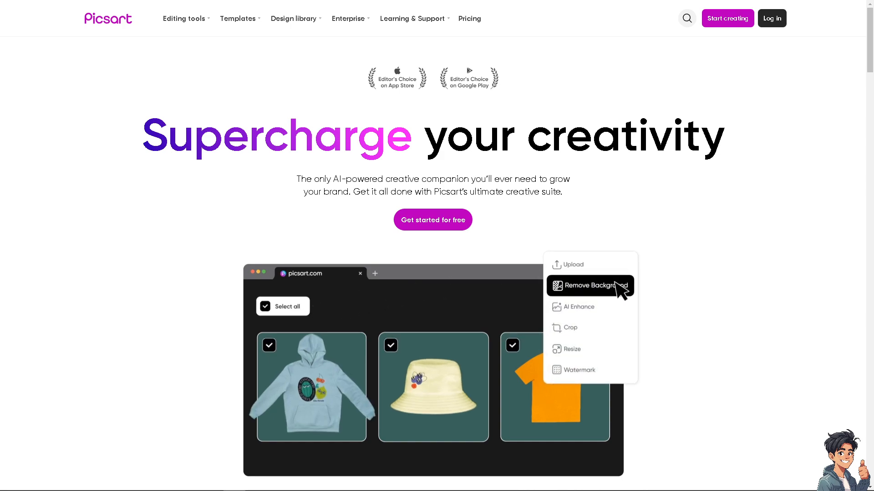
scroll("down", 3)
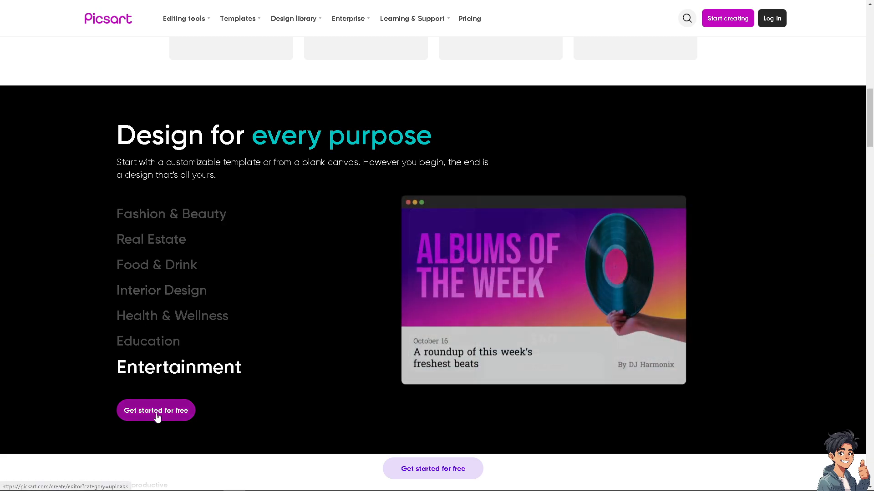
- Choose 'Get started for free' to bring up the sign-in options
left_click(155, 410)
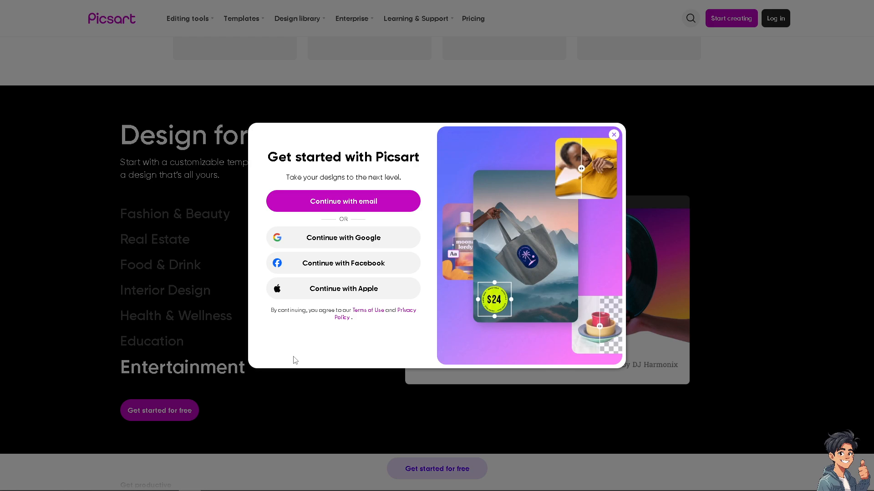
mouse_move(343, 289)
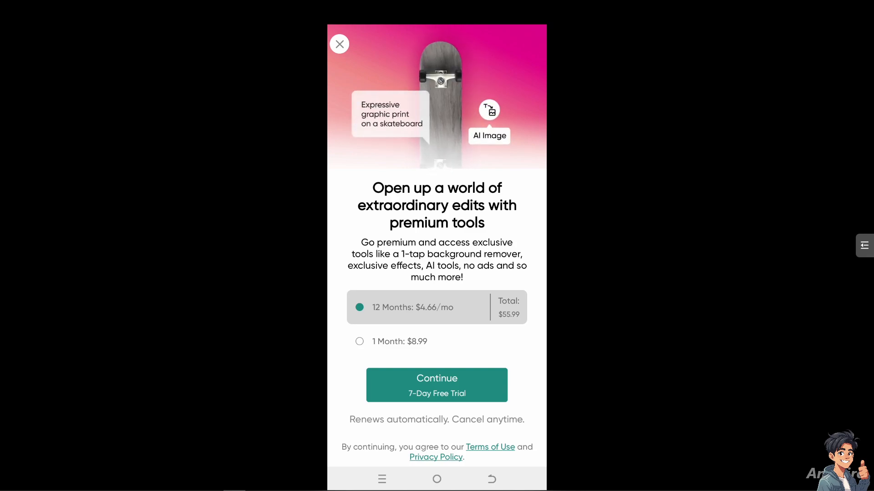
- Dismiss the premium offer and scroll the Templates list down to the Facebook Post templates
left_click(338, 44)
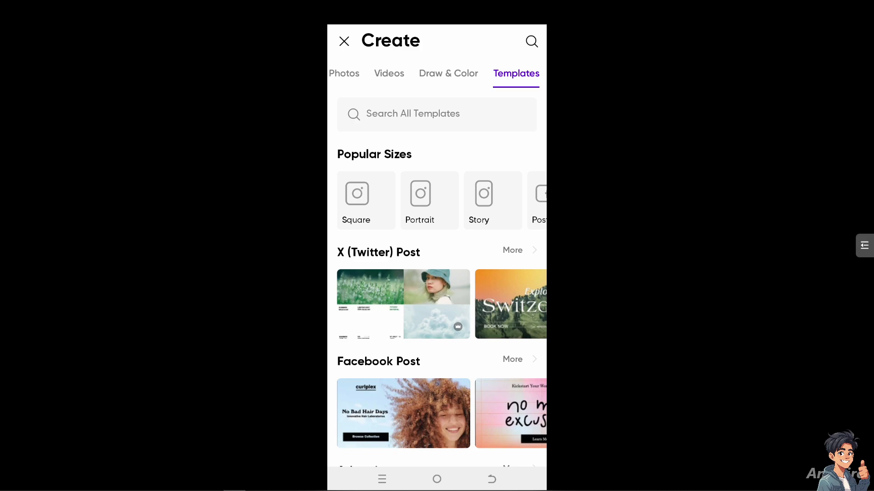
scroll("down", 3)
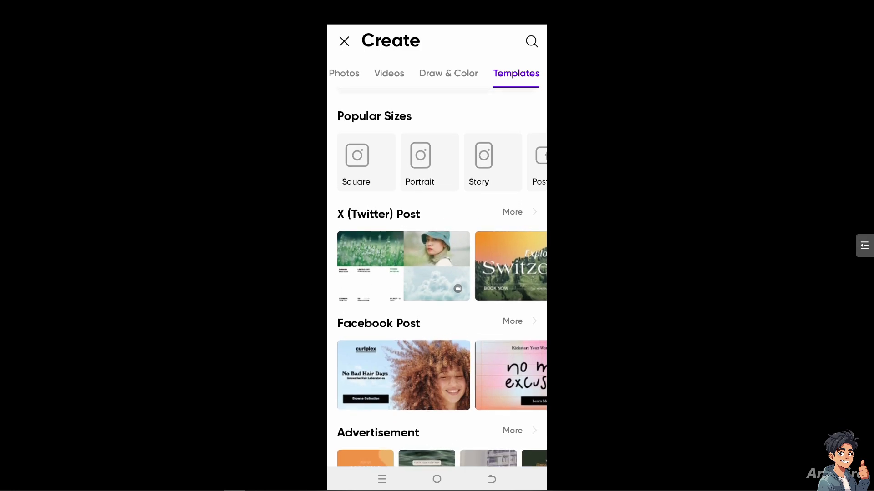
scroll("down", 3)
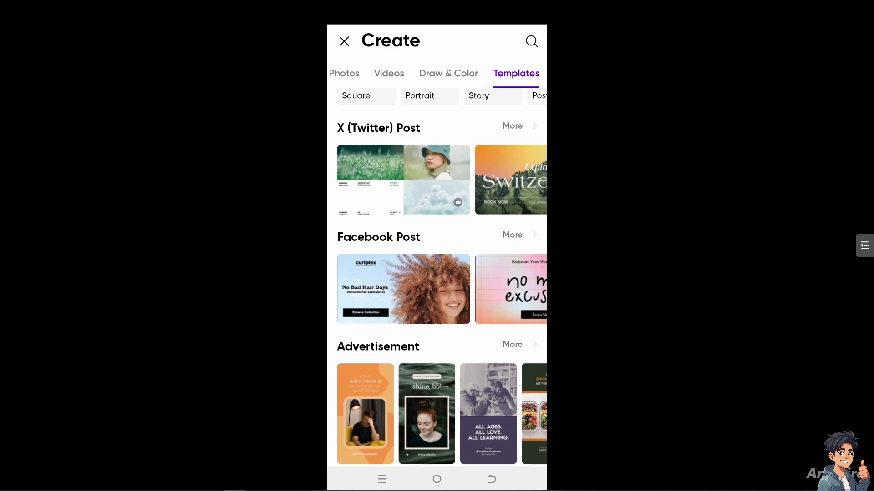
scroll("down", 3)
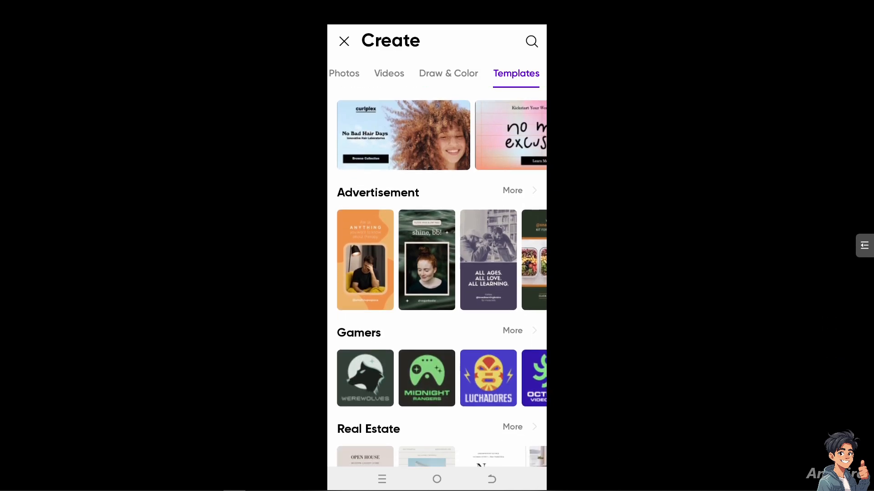
scroll("down", 3)
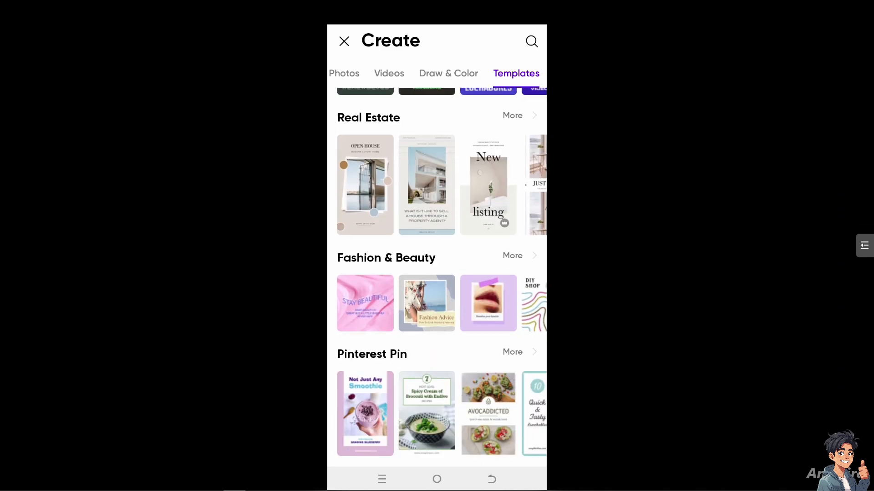
scroll("down", 3)
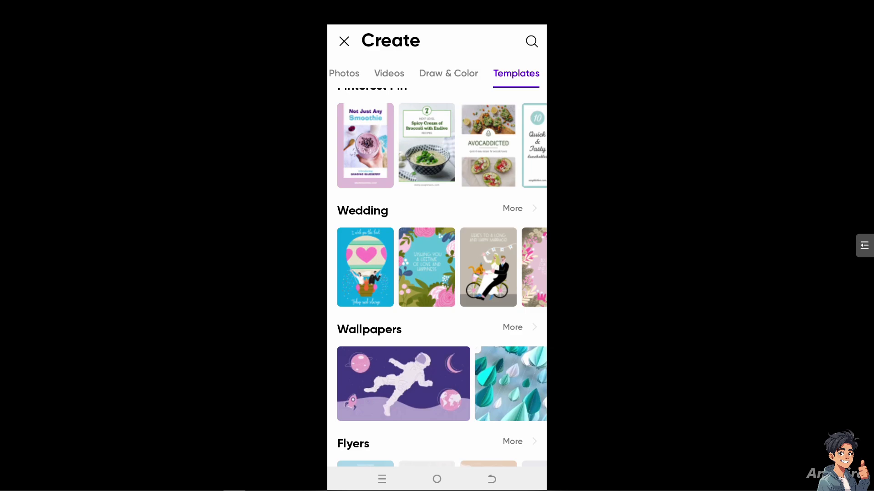
scroll("down", 3)
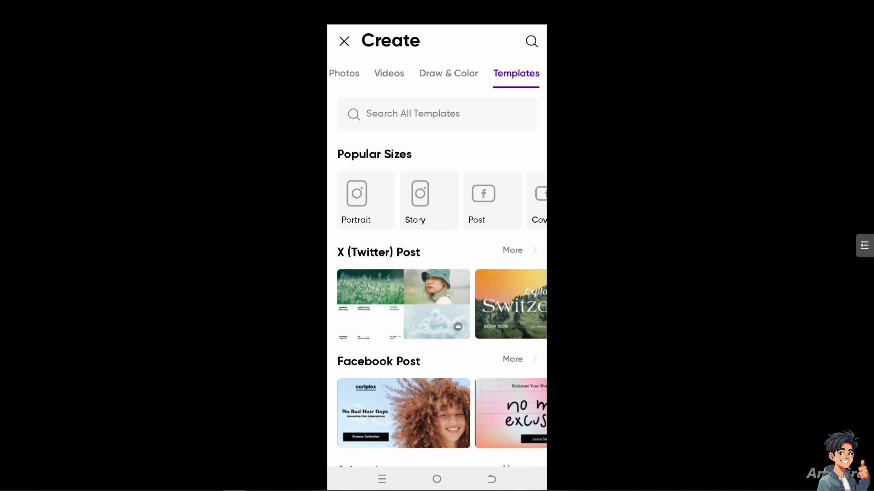
scroll("down", 3)
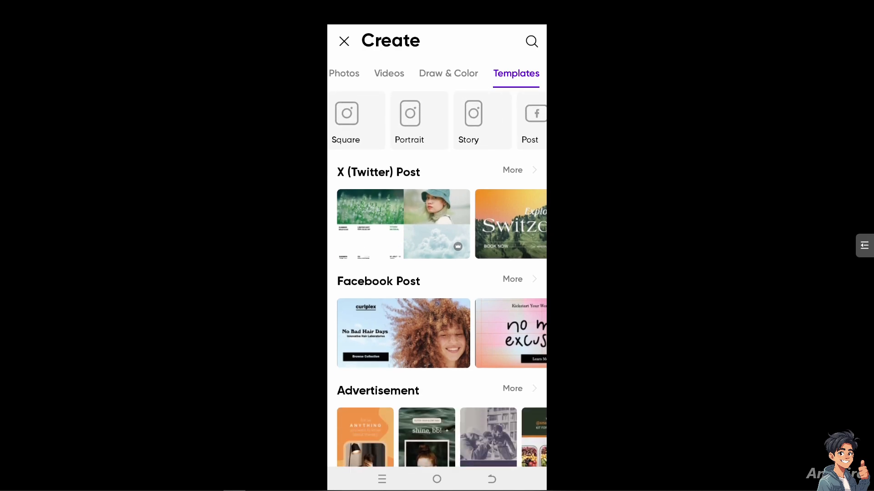
scroll("down", 3)
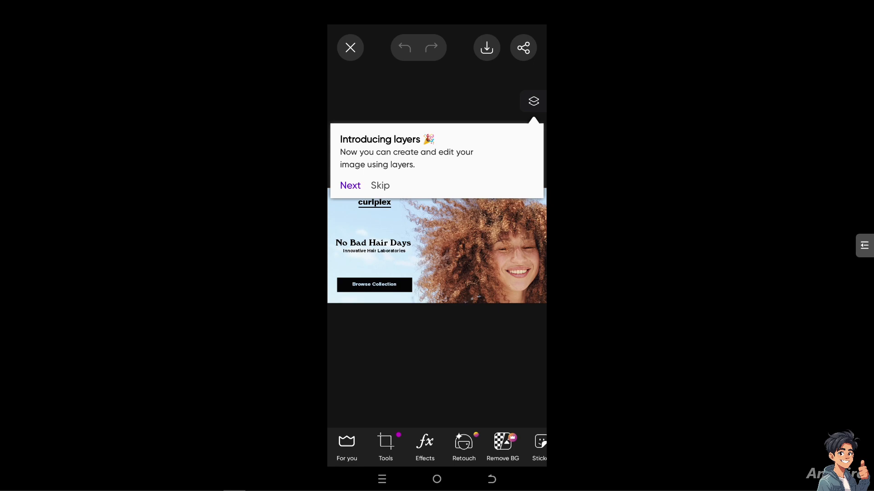
- Dismiss the layers tip, then place and shrink the orange arrow sticker beside the text box
left_click(349, 184)
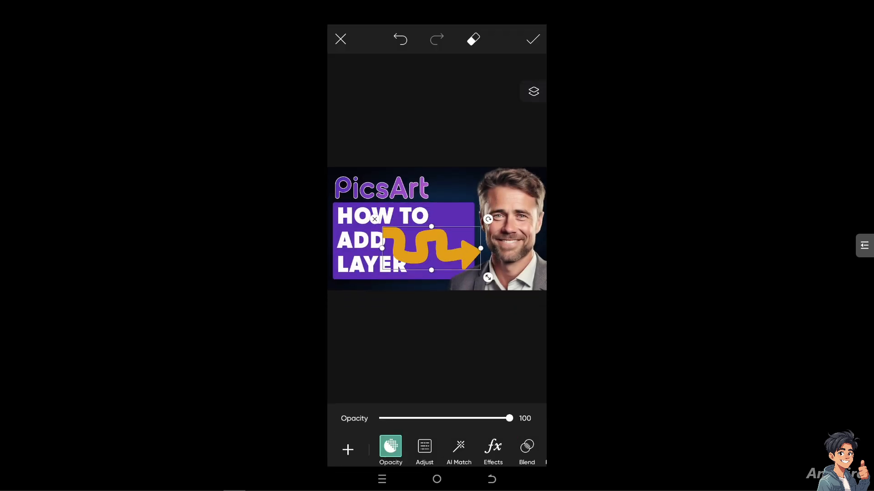
left_click_drag(430, 248, 414, 110)
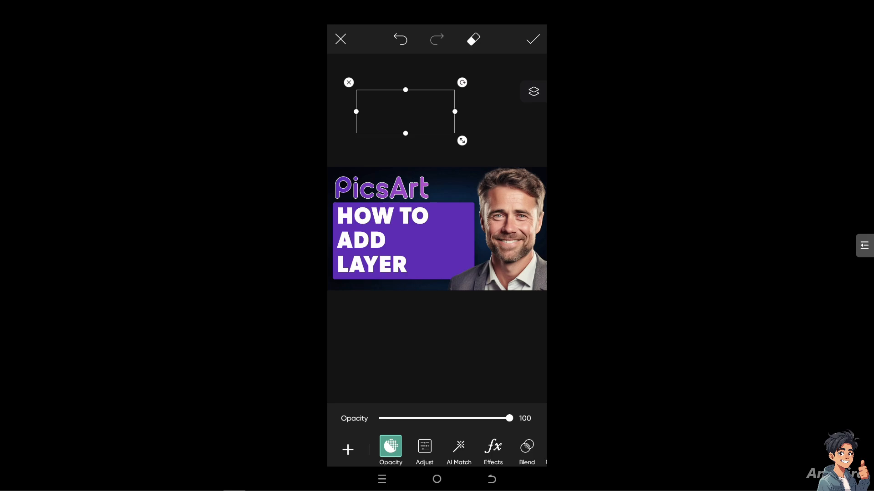
left_click_drag(405, 111, 414, 142)
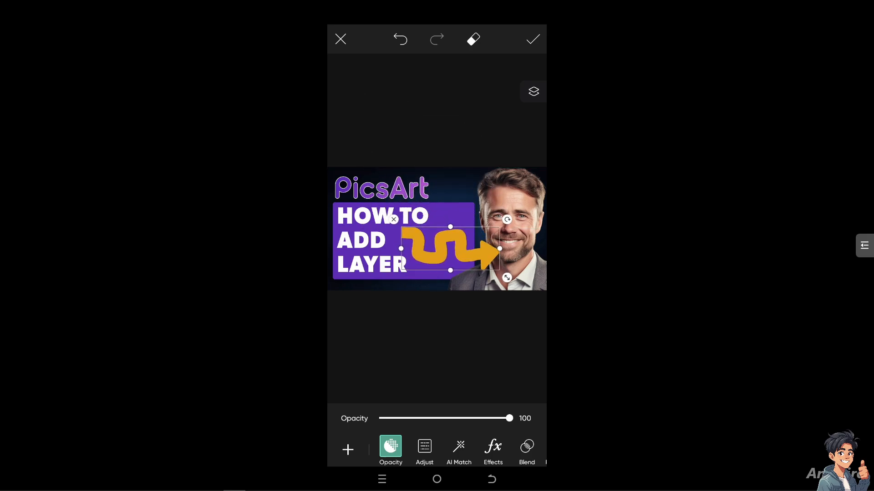
left_click_drag(446, 247, 454, 254)
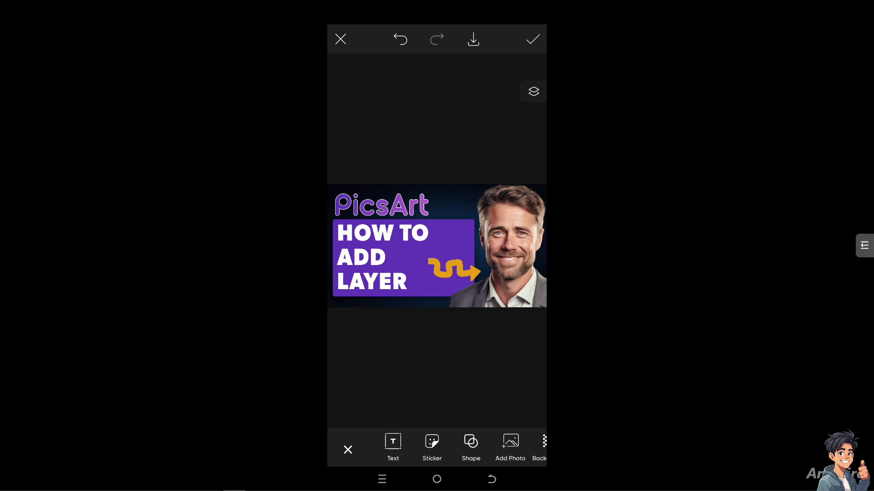
- Inspect the photo and arrow layers in the Layers panel, then begin a new text layer
left_click(532, 91)
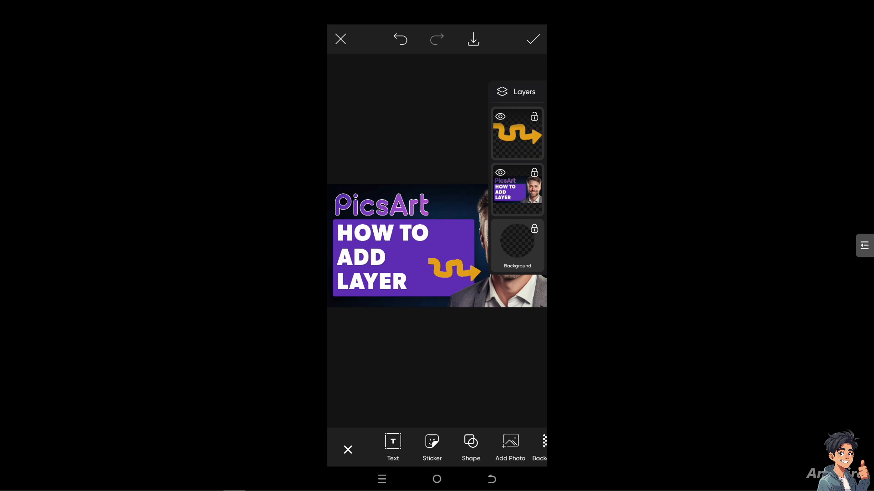
left_click(516, 190)
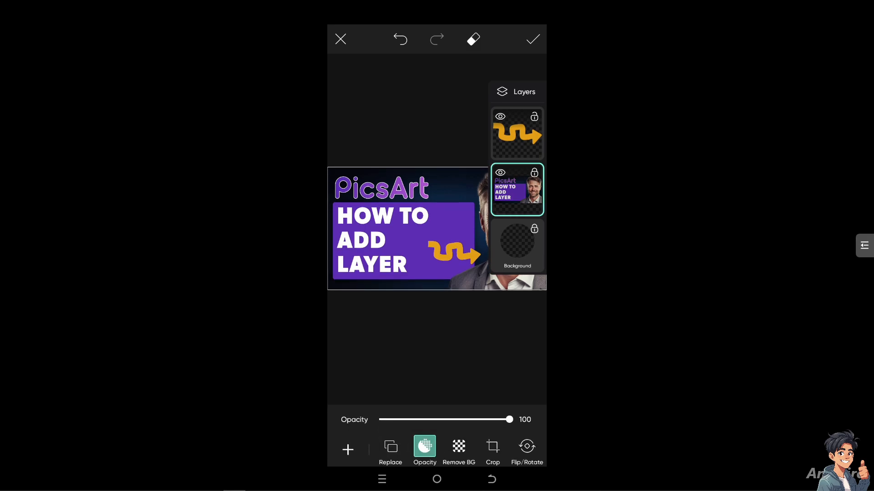
left_click(517, 133)
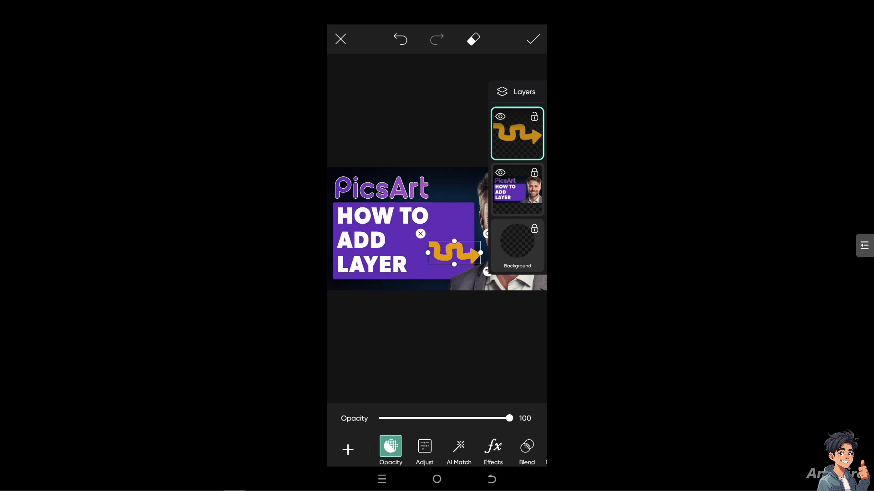
left_click(516, 189)
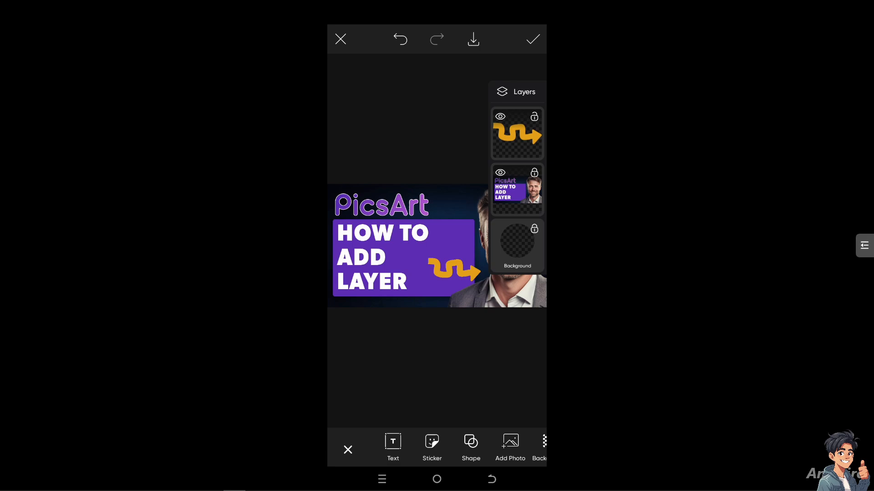
left_click(392, 446)
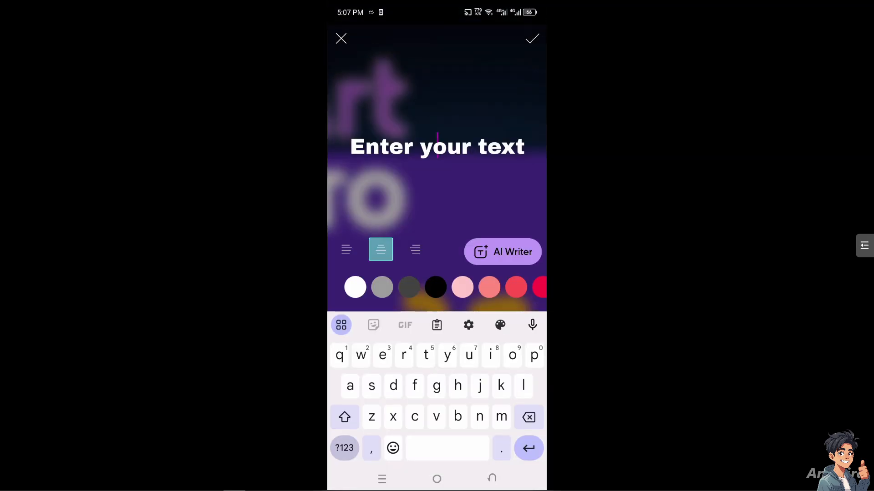
- Enter the title 'How to Add Layer in PicsArt' and confirm it as a text layer
type("How t")
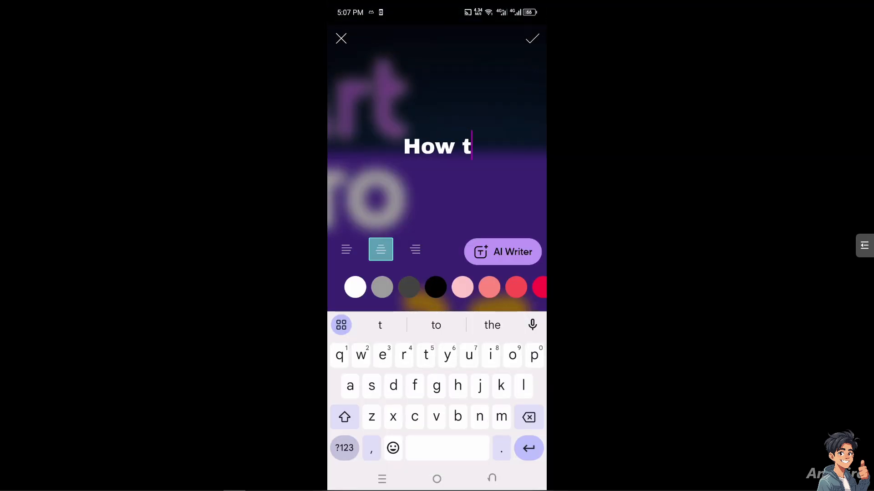
type("o Add")
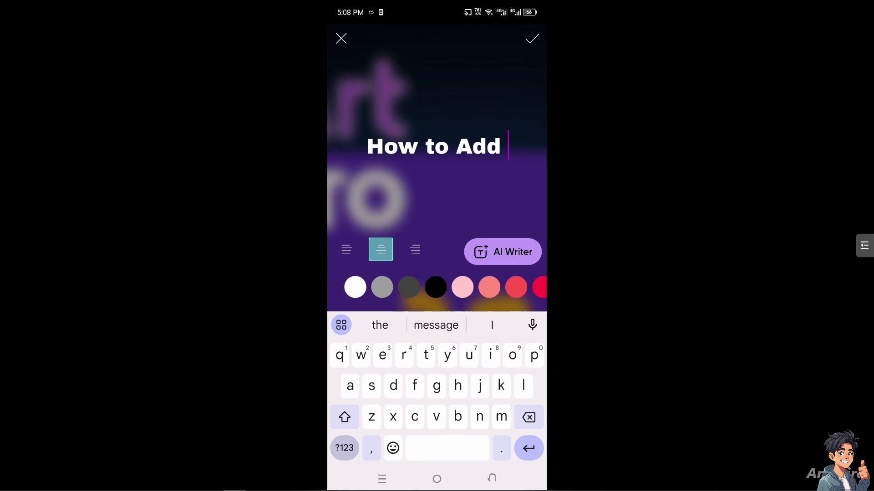
type("Layer in P")
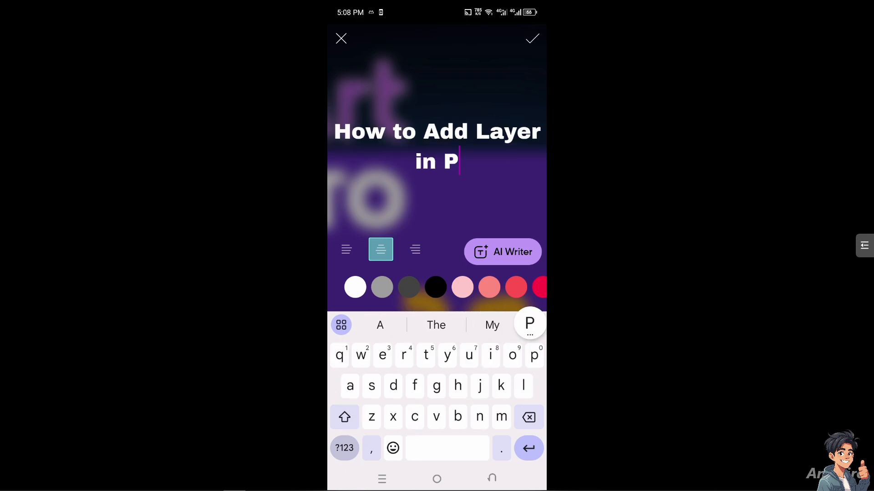
type("icsAr")
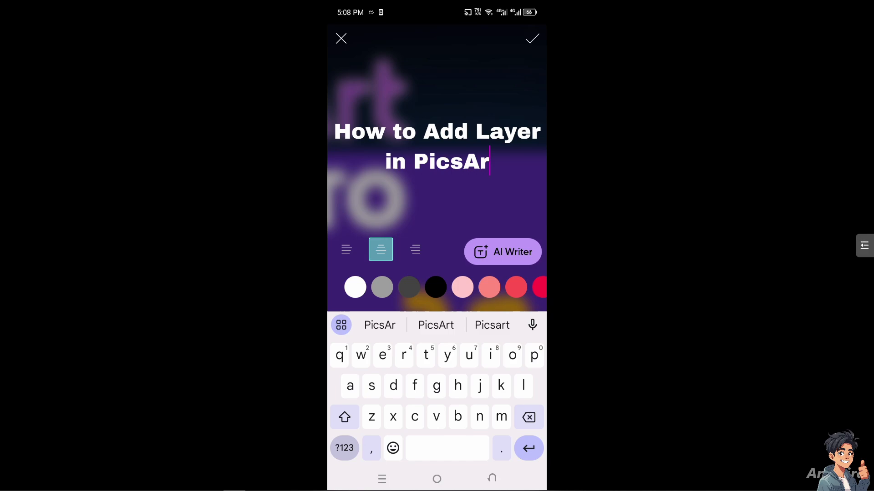
type("t")
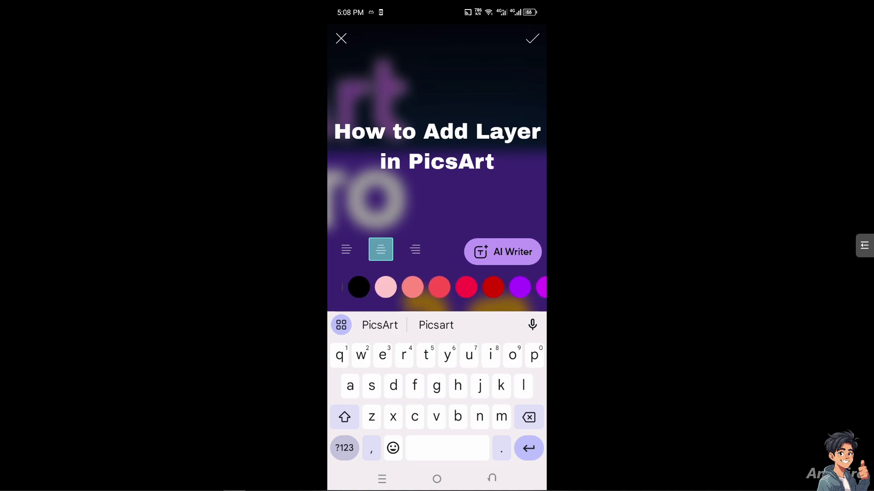
left_click(493, 288)
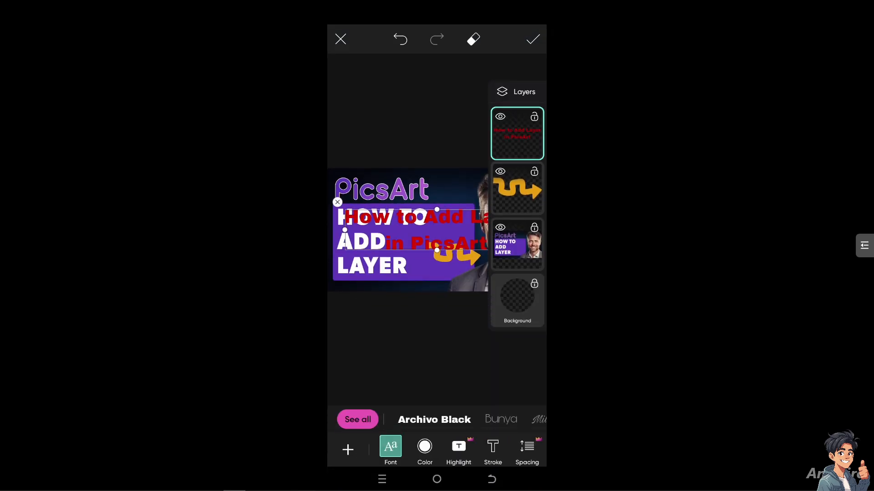
- Shrink the title text and position it just below the orange arrow
left_click_drag(390, 218, 412, 251)
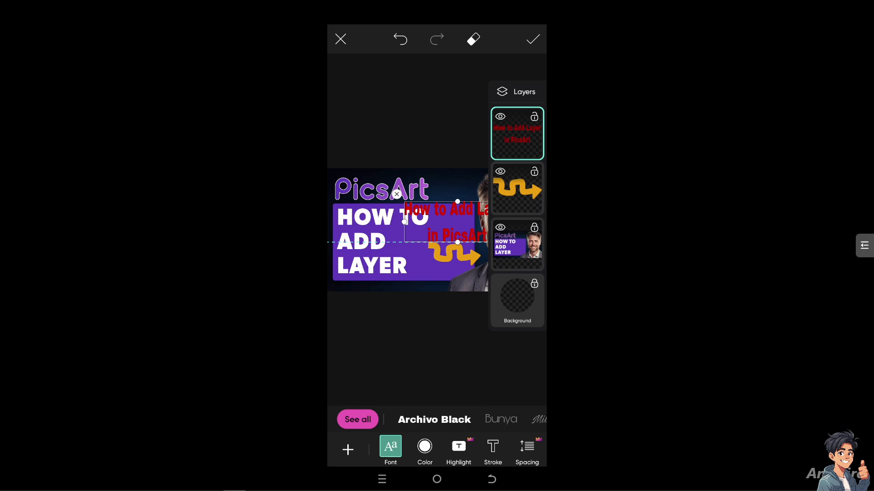
left_click_drag(446, 223, 421, 252)
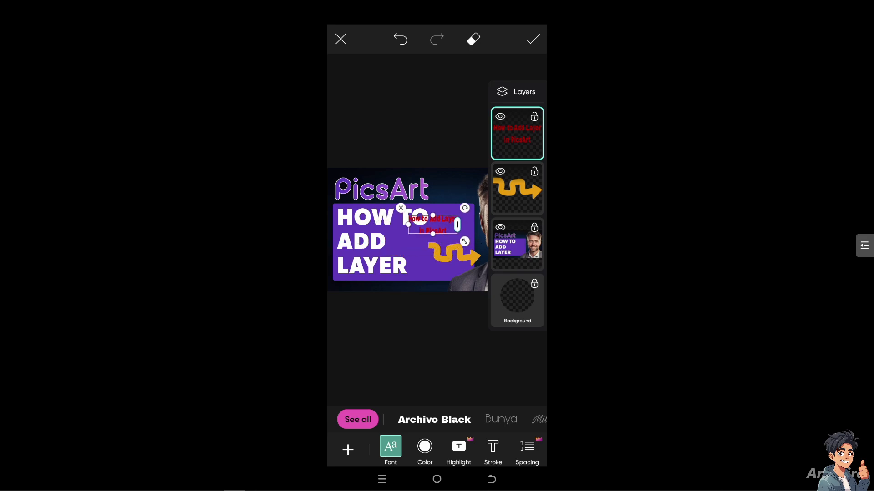
left_click_drag(432, 225, 431, 259)
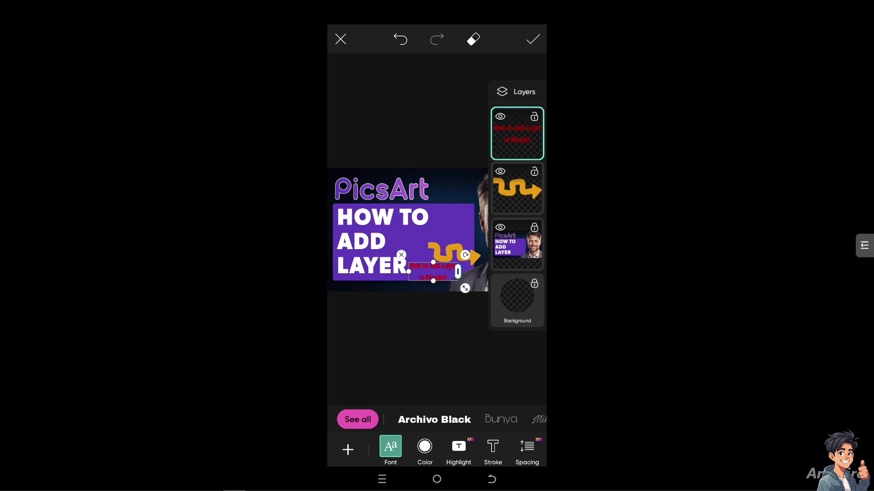
left_click_drag(433, 273, 433, 271)
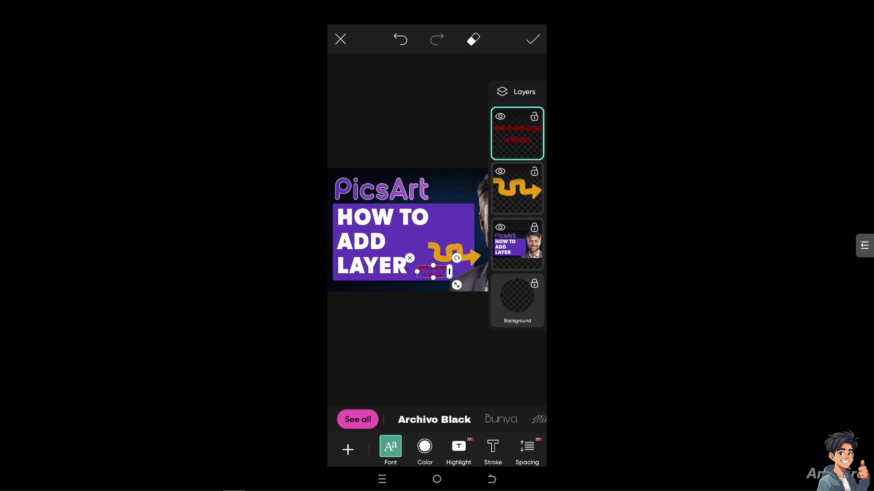
- Make the title text white and give it a pale pink stroke outline
left_click(424, 450)
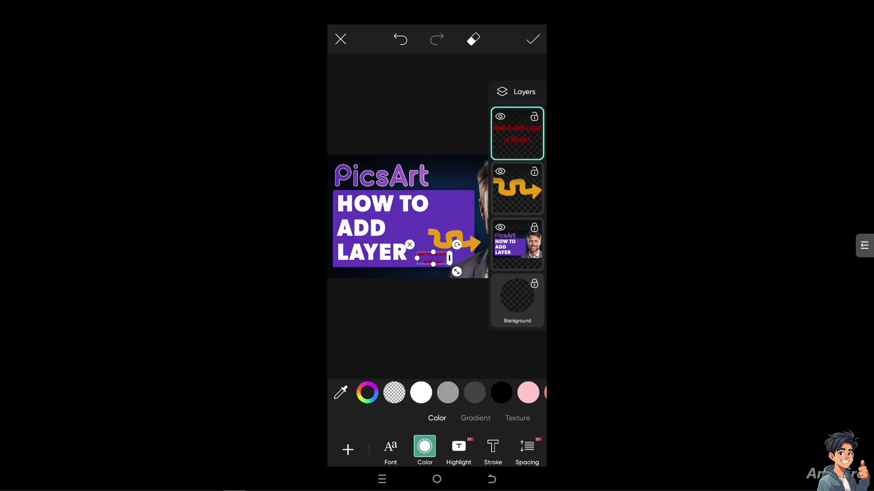
left_click(420, 392)
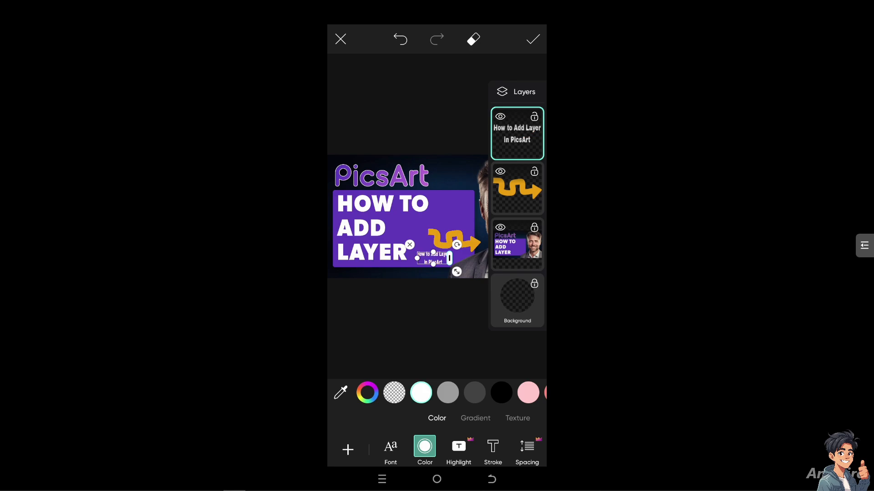
left_click(492, 449)
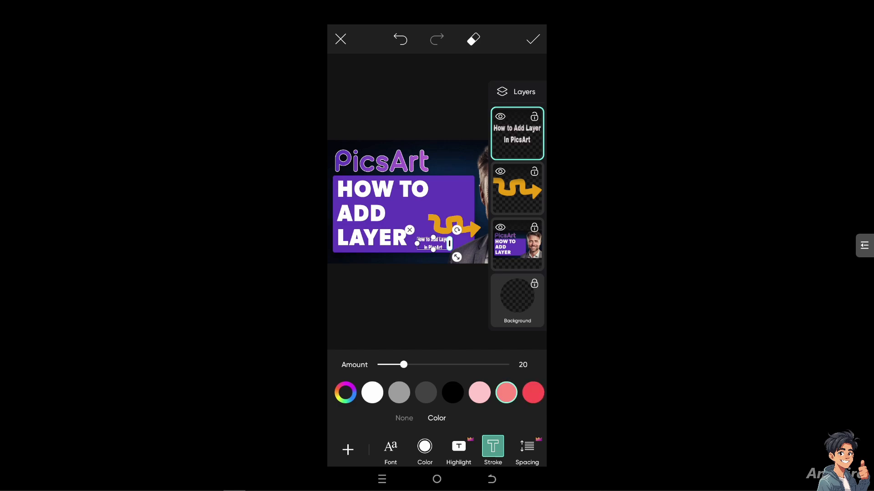
left_click(480, 392)
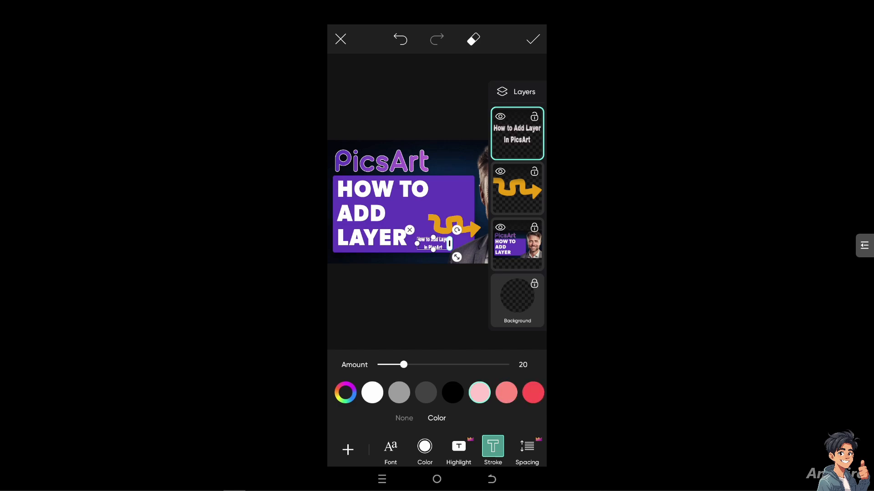
left_click_drag(394, 364, 459, 364)
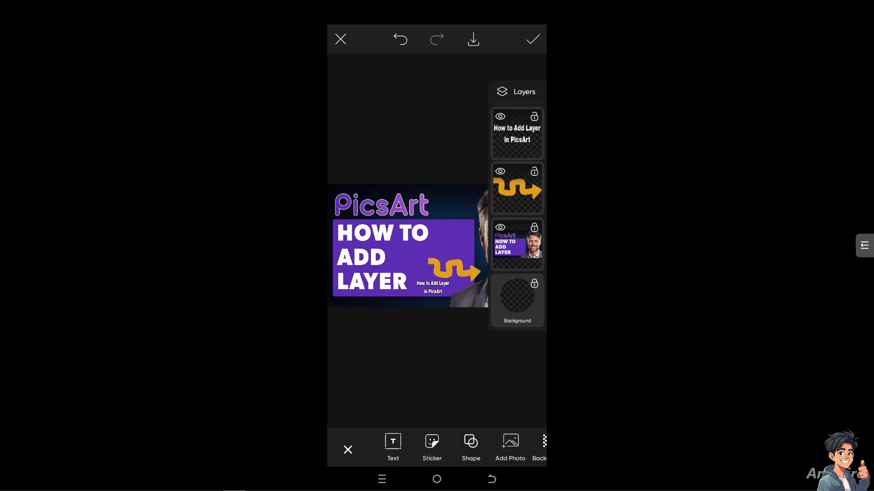
- Browse the Discover sticker library, then close it
left_click(431, 446)
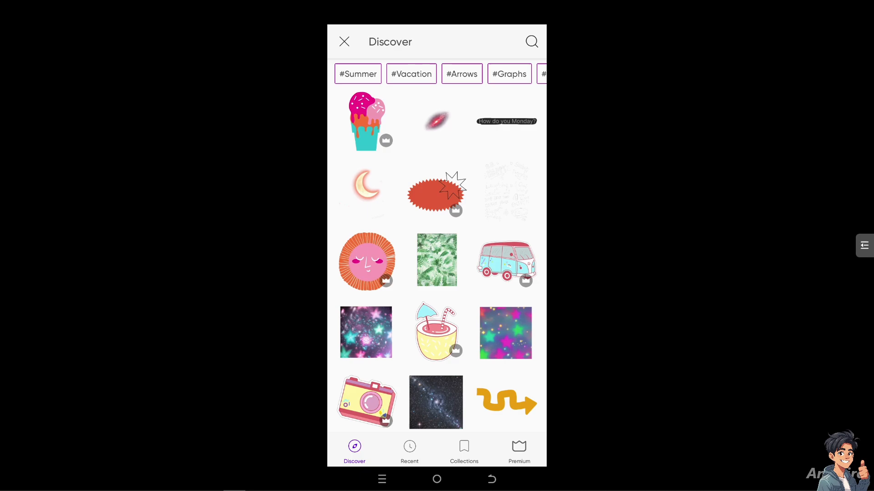
scroll("down", 3)
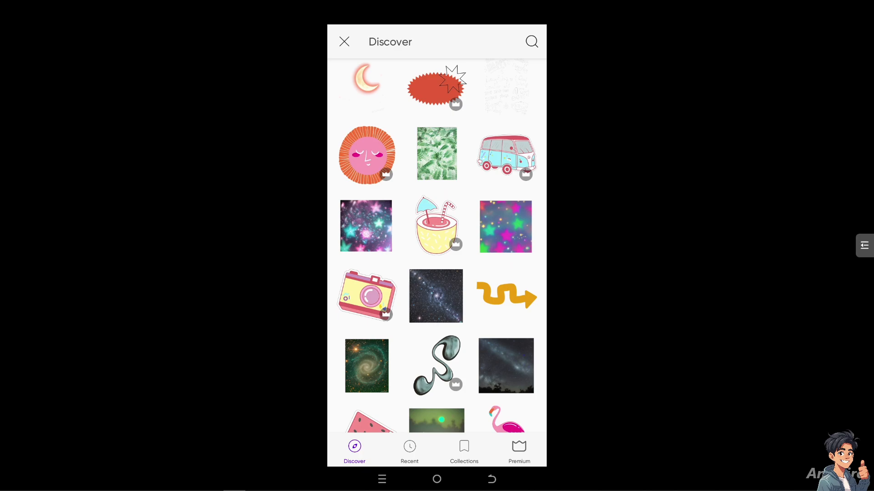
left_click(435, 295)
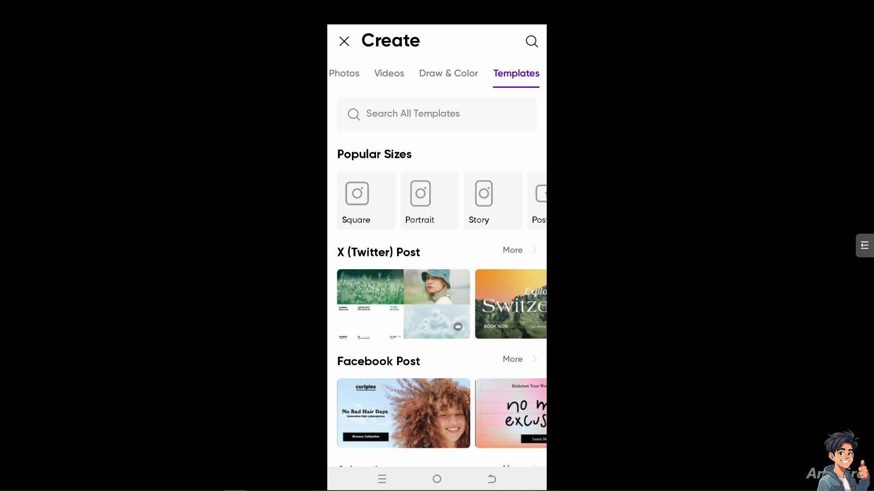
- Open the No Bad Hair Days Facebook Post template and bring up the add-layer choices
scroll("down", 3)
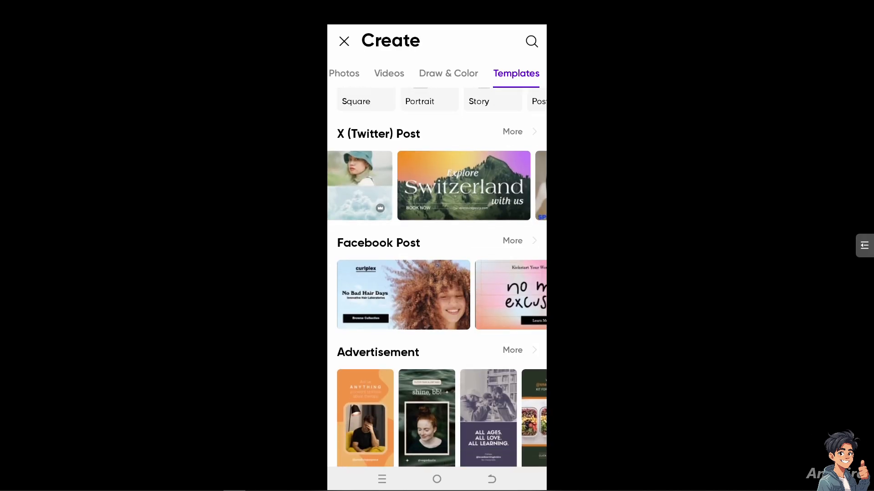
scroll("down", 3)
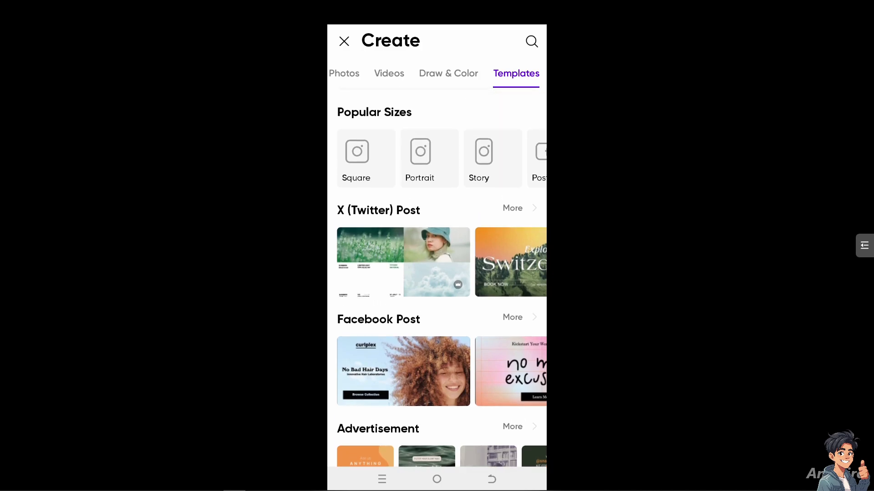
left_click(403, 372)
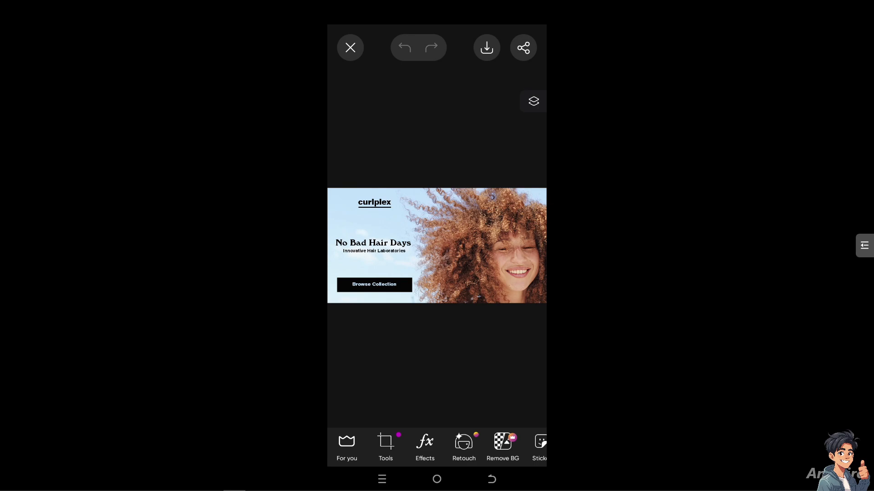
left_click(385, 446)
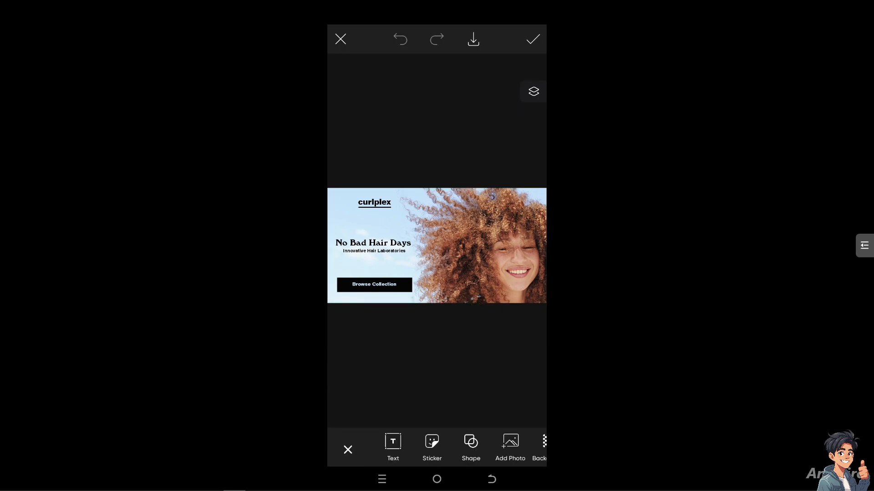
- Add the 'How do you Monday?' sticker to the template and nudge it slightly higher
left_click(432, 446)
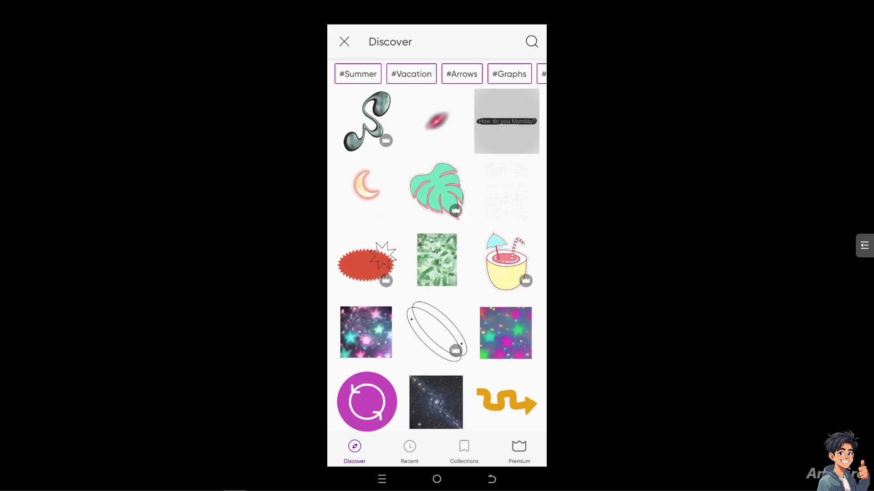
left_click(506, 121)
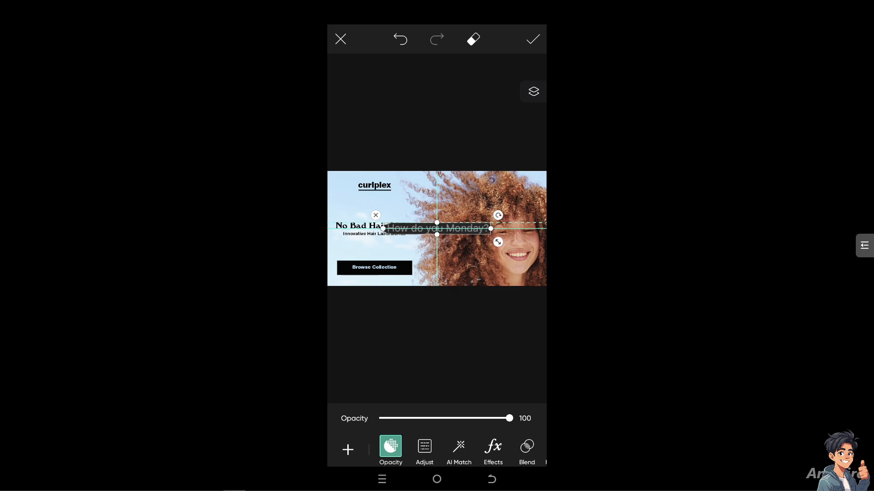
left_click(532, 91)
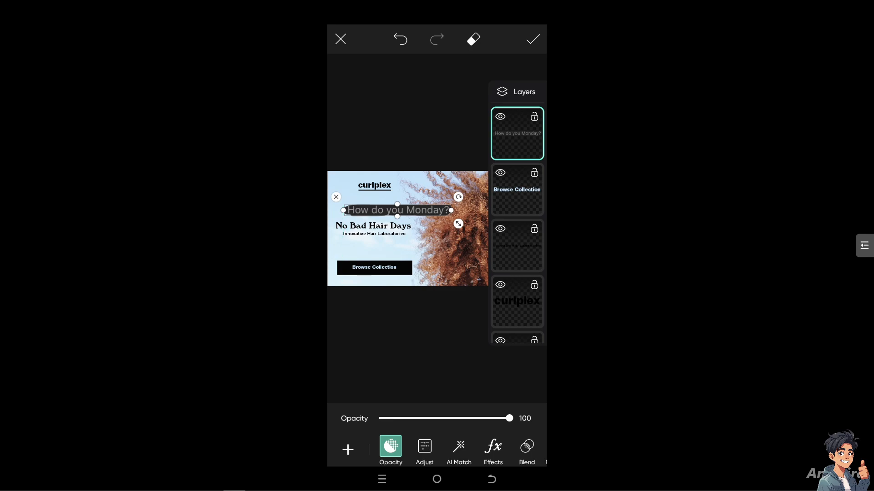
left_click_drag(396, 210, 391, 204)
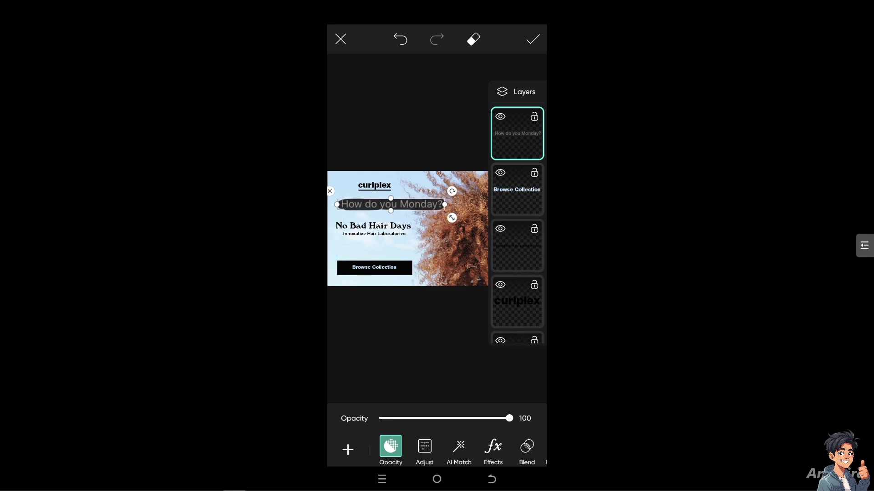
- Lower the text's opacity to about 80, then return it to 100
left_click_drag(508, 419, 494, 419)
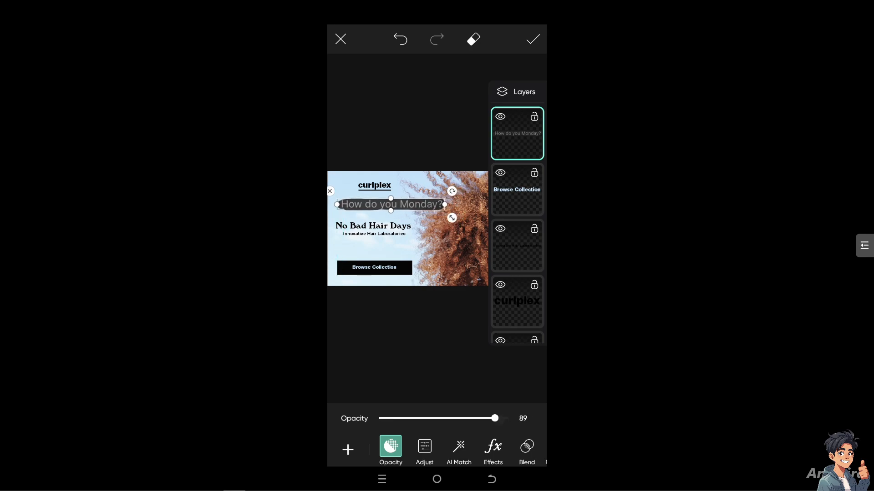
left_click_drag(494, 418, 485, 419)
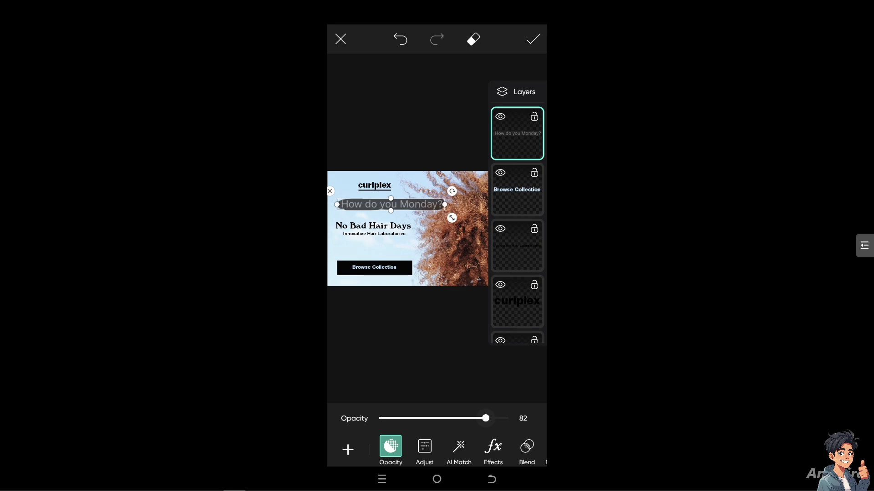
left_click_drag(485, 418, 483, 419)
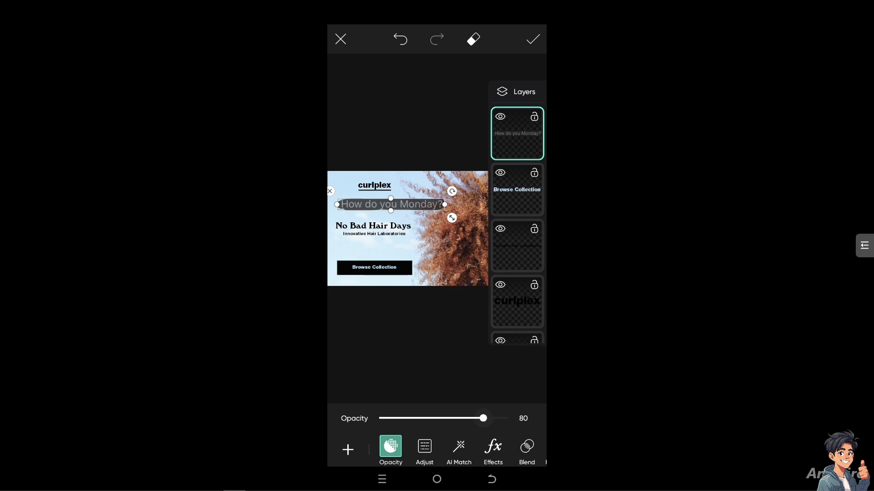
left_click_drag(482, 419, 484, 419)
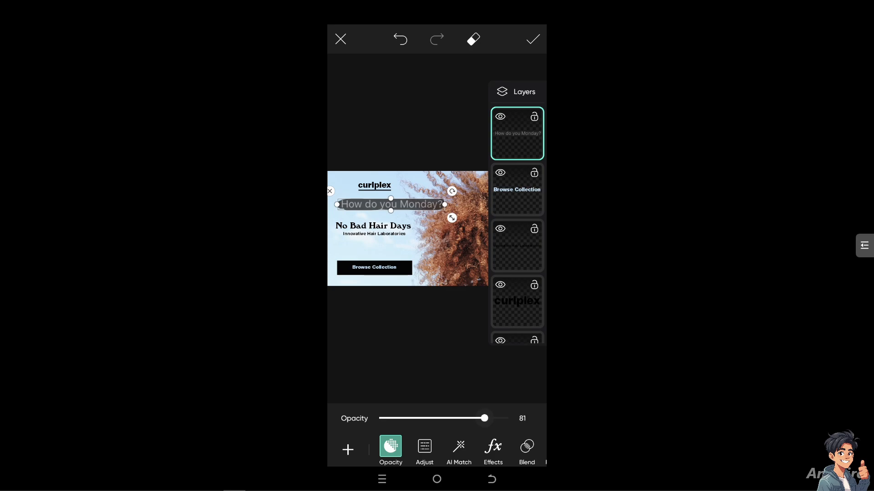
left_click_drag(483, 418, 487, 419)
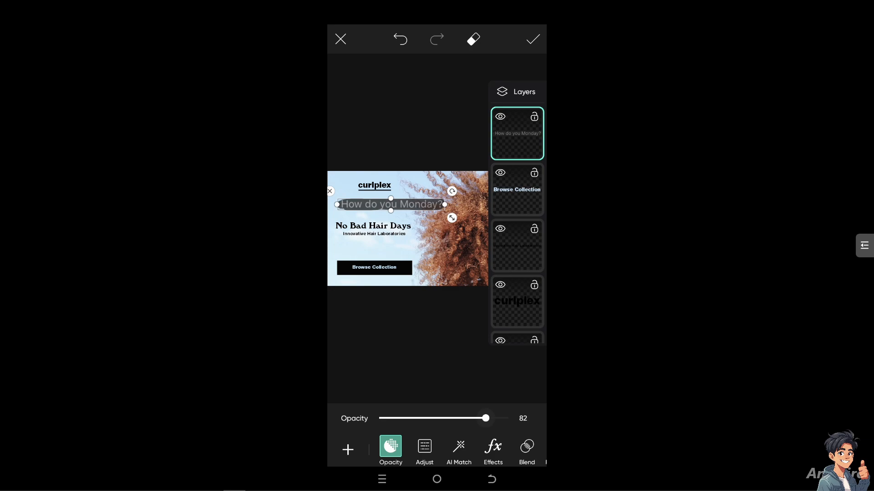
left_click_drag(484, 419, 509, 419)
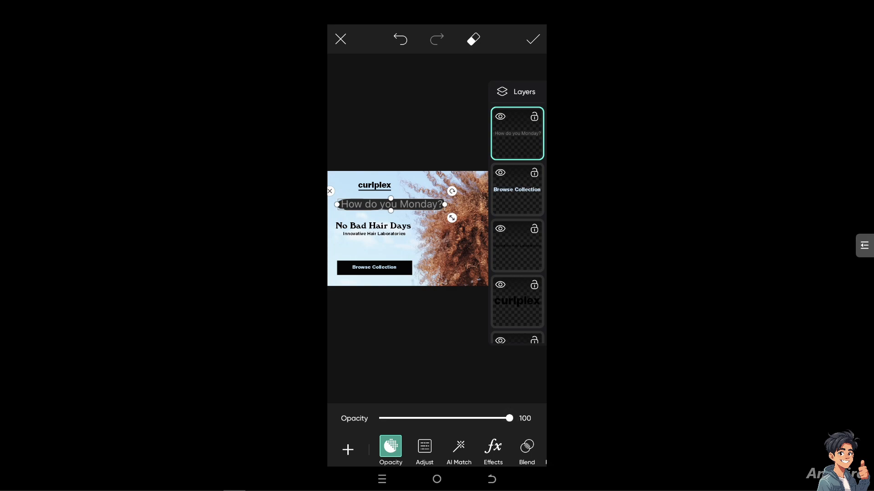
left_click(424, 451)
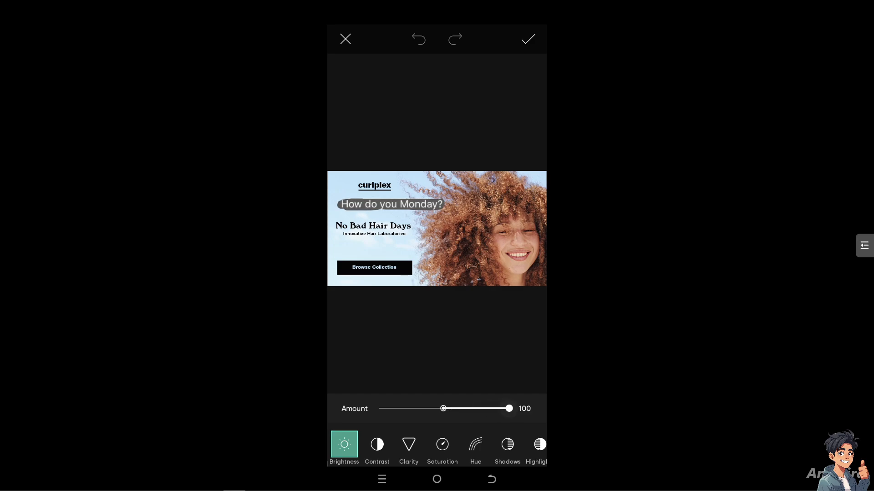
- Select Saturation in the Adjust settings and nudge its Amount slider
left_click(442, 445)
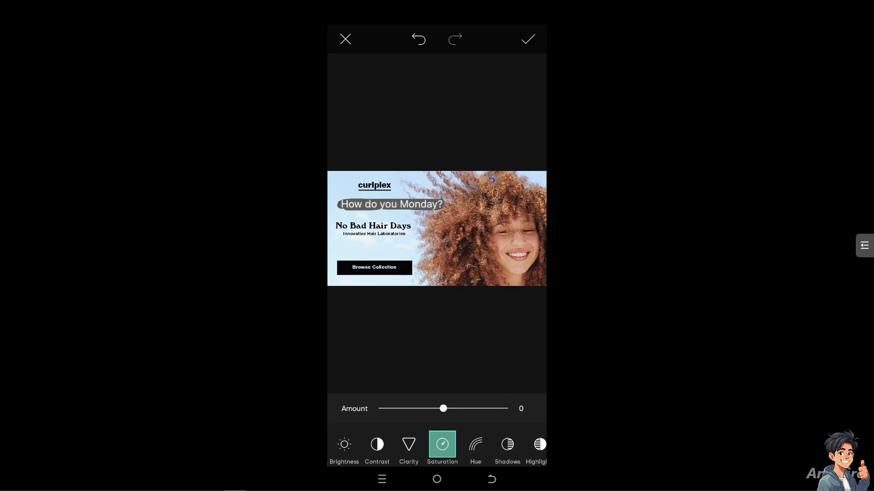
left_click_drag(443, 409, 475, 408)
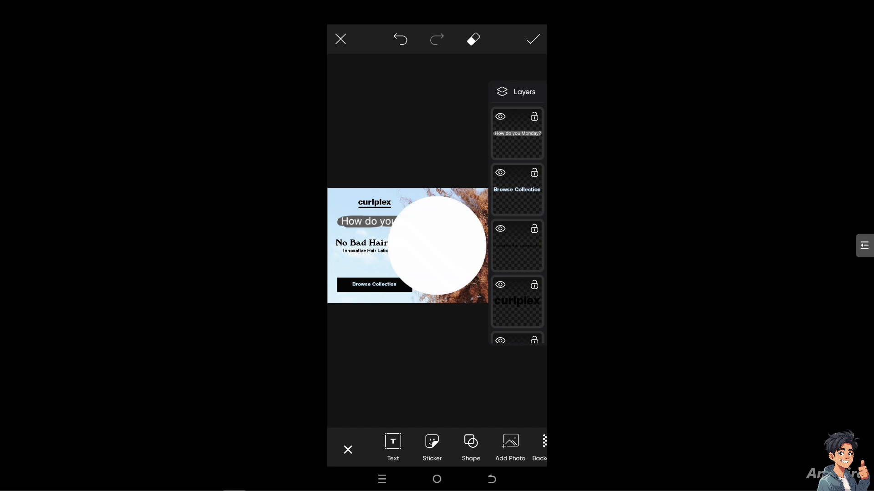
- Add a shape layer, make it a triangle and fill it with red
left_click(470, 448)
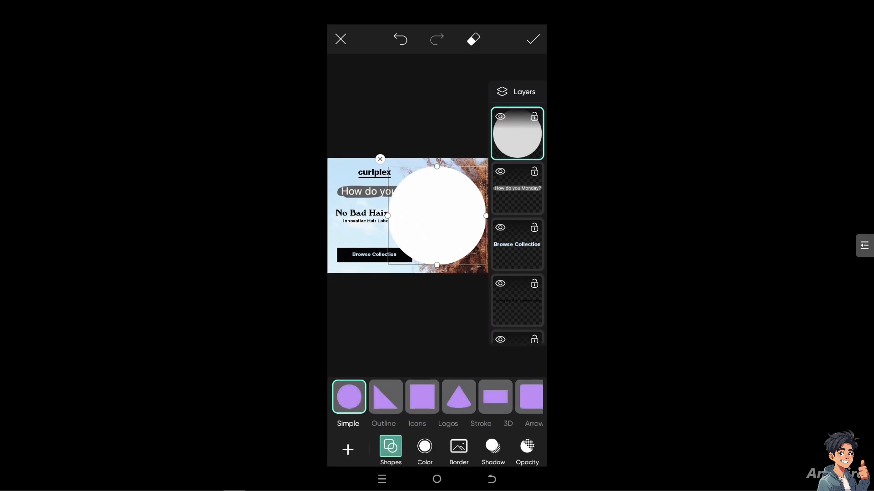
left_click(458, 399)
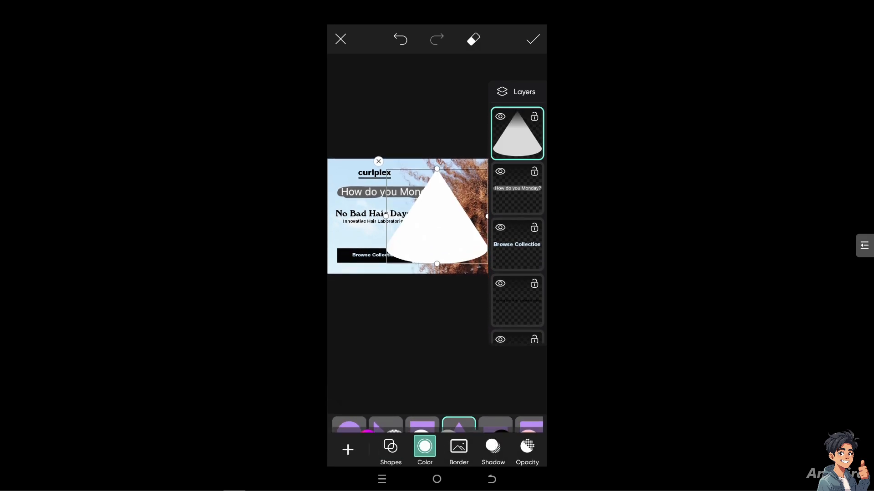
left_click(424, 449)
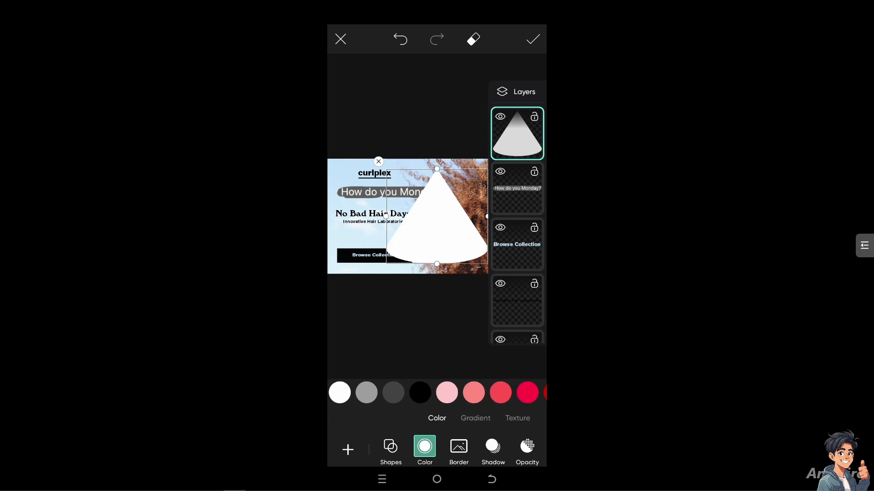
left_click(505, 393)
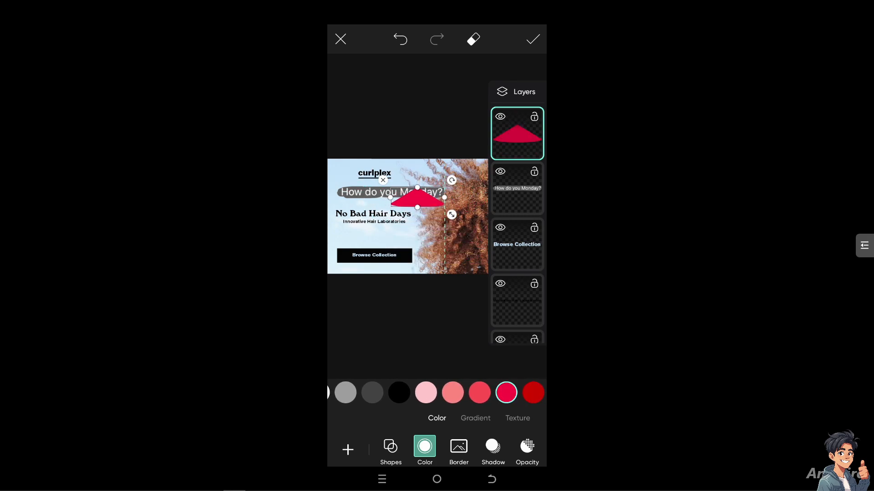
- Shrink the red triangle, place it above Browse Collection and confirm the shape
left_click_drag(418, 202, 396, 212)
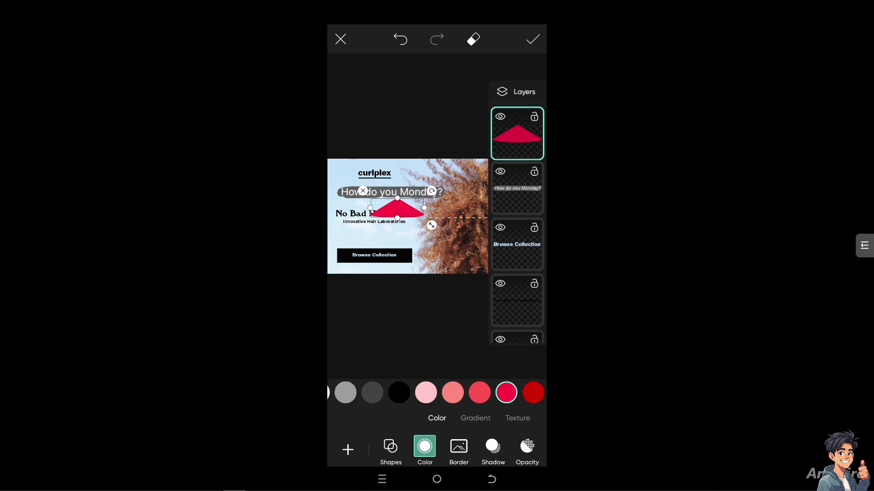
left_click_drag(398, 207, 385, 237)
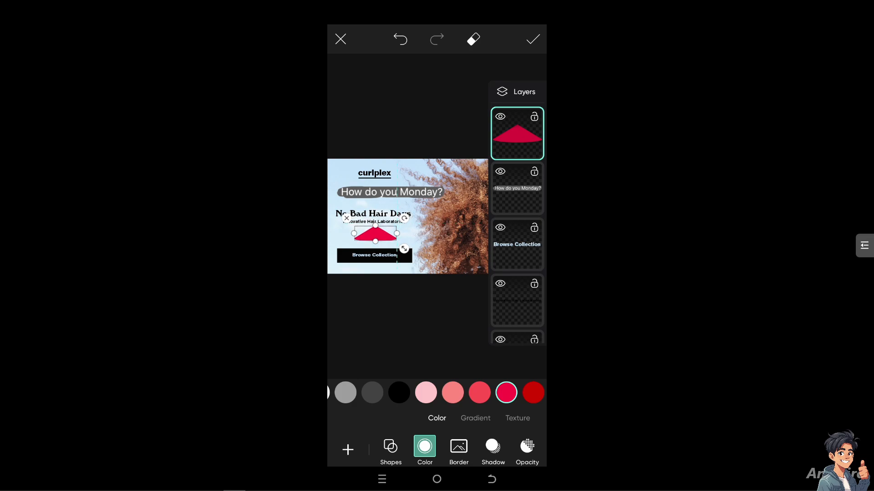
left_click(516, 91)
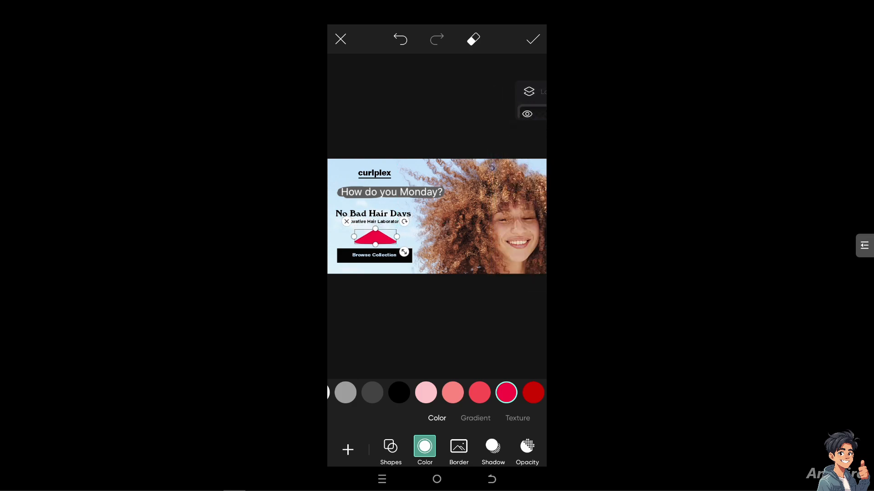
left_click(528, 91)
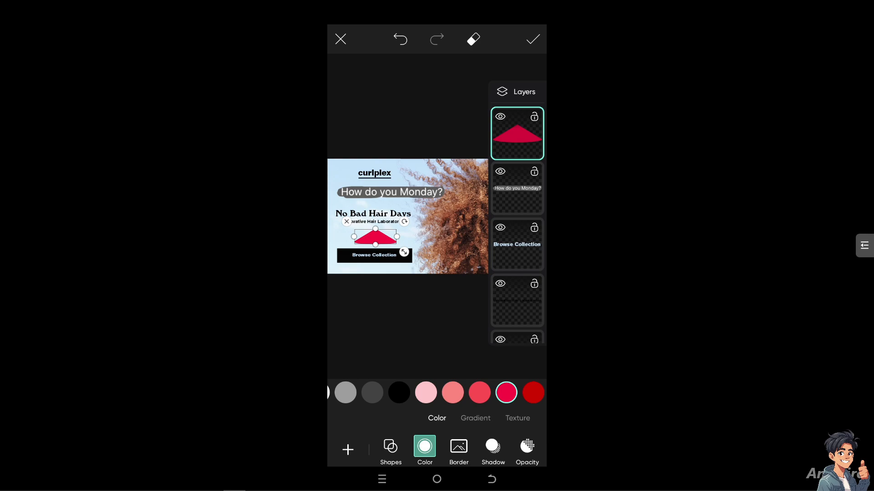
left_click(493, 452)
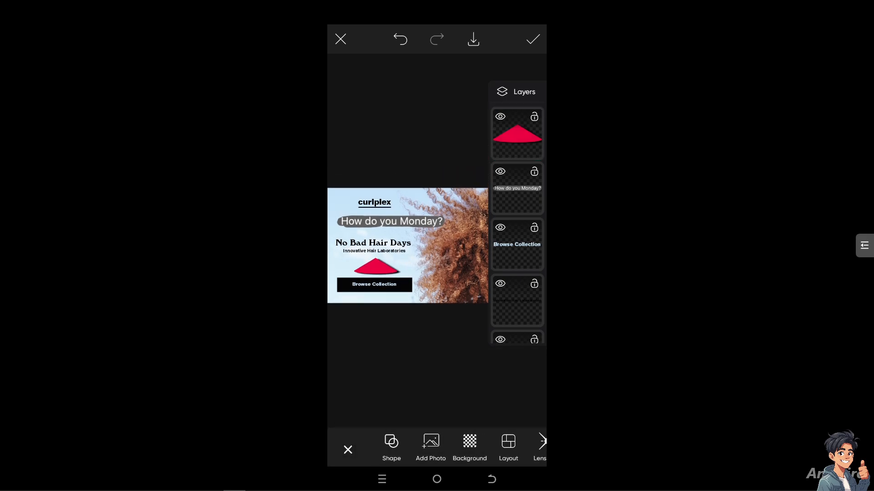
- Apply the finished hair-care design and leave the editor
left_click(459, 449)
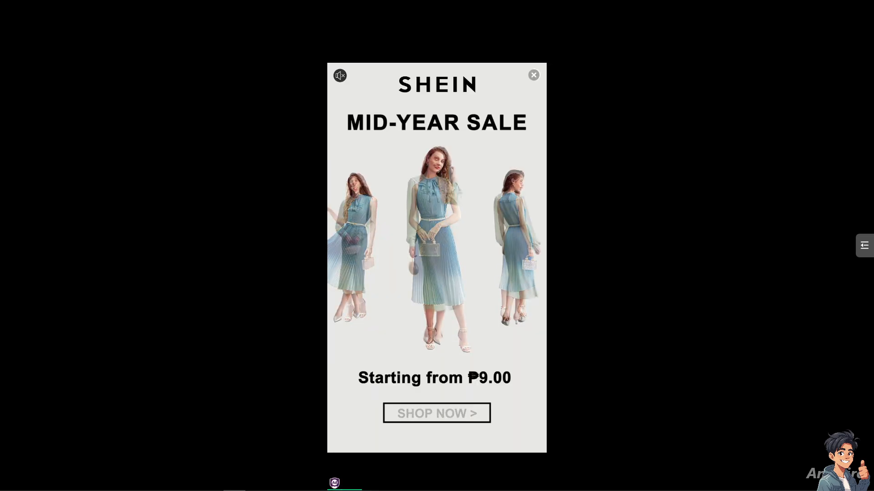
- Dismiss the ad, skip posting to Picsart and bring up the phone's share sheet via More
left_click(532, 75)
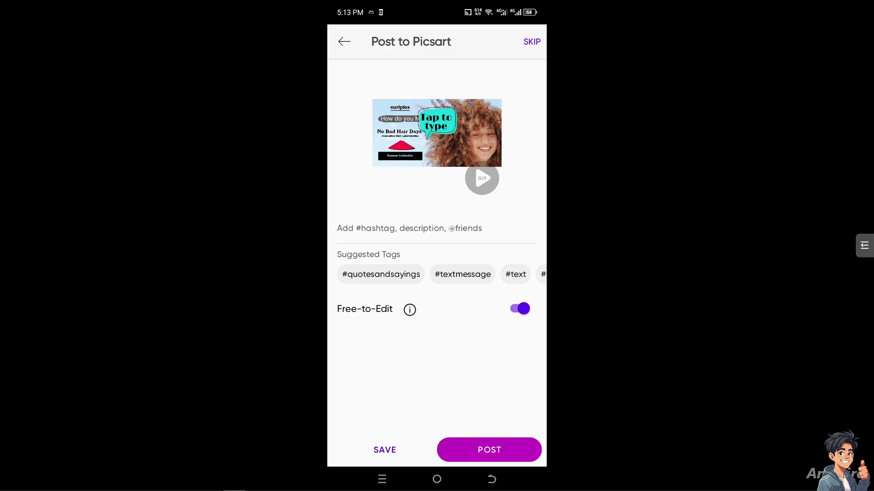
left_click(488, 450)
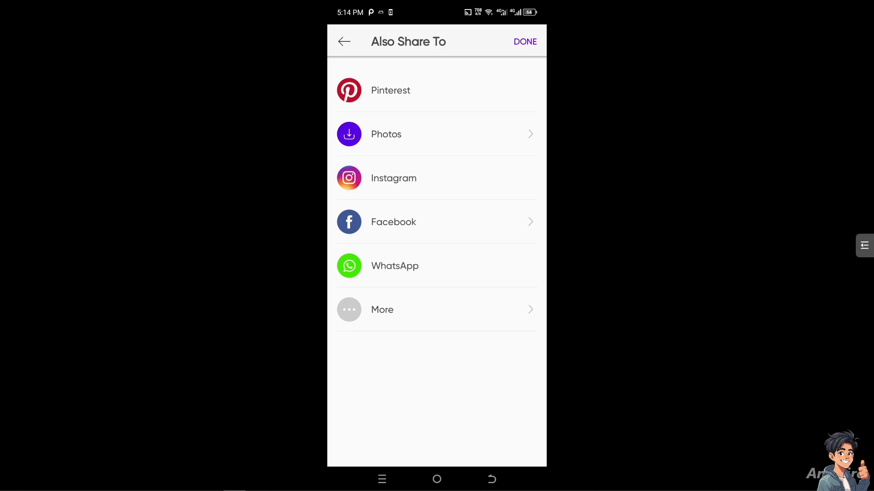
left_click(382, 309)
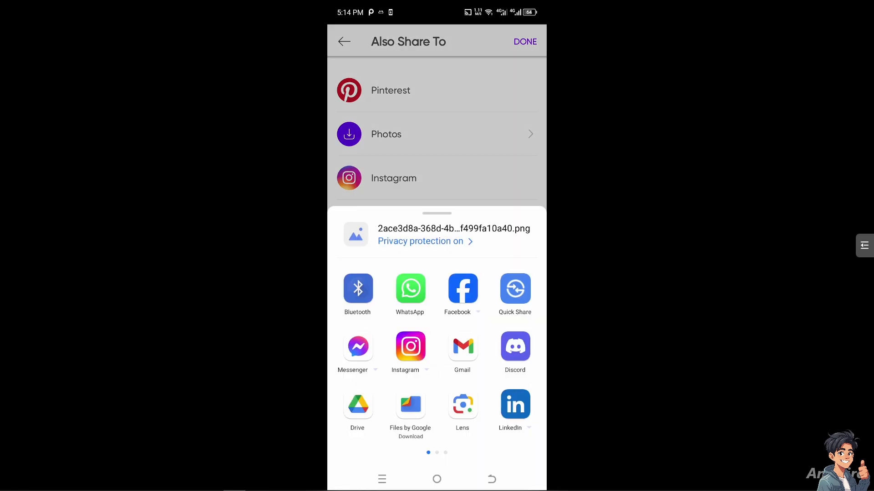